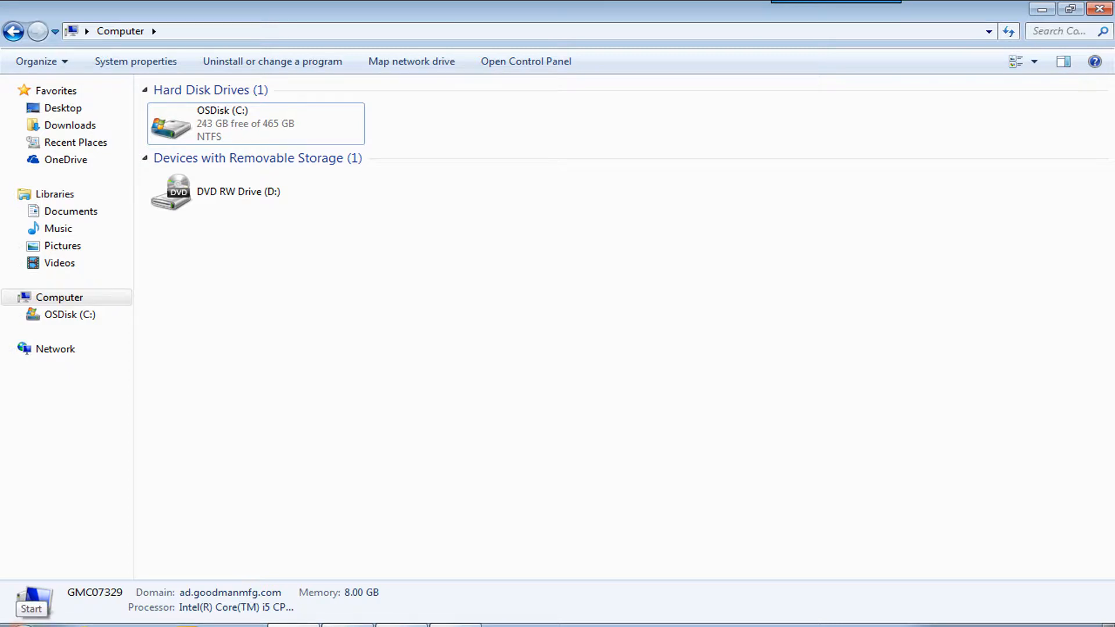
Step: Launch DCCS Ver9.14 from the Start menu so its main job menu appears
{"action": "left_click", "coordinate": [31, 609]}
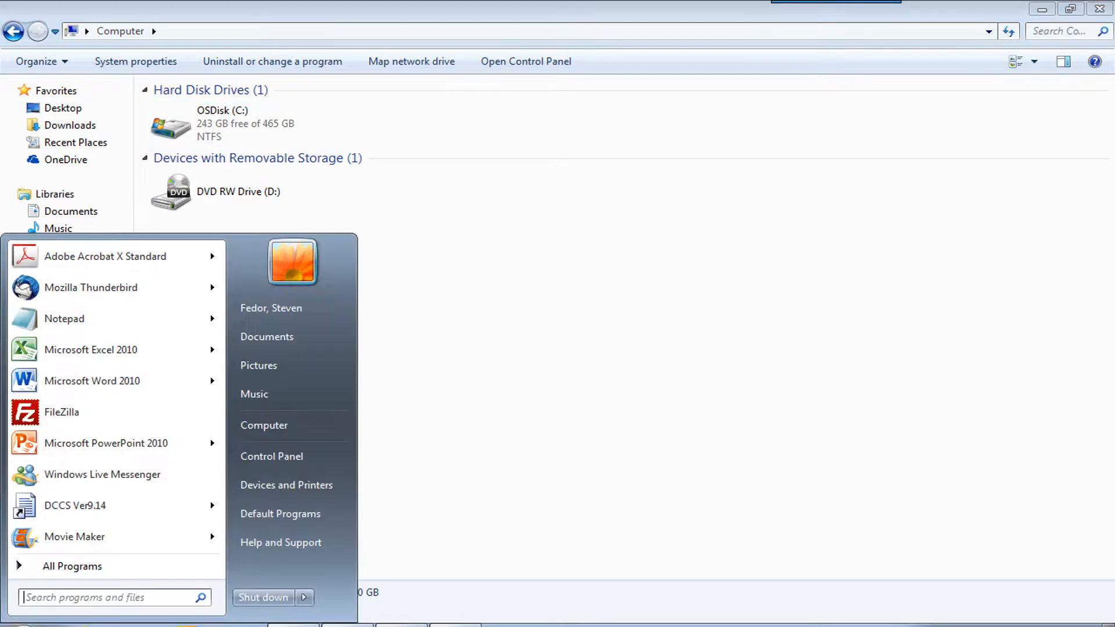
{"action": "mouse_move", "coordinate": [75, 506]}
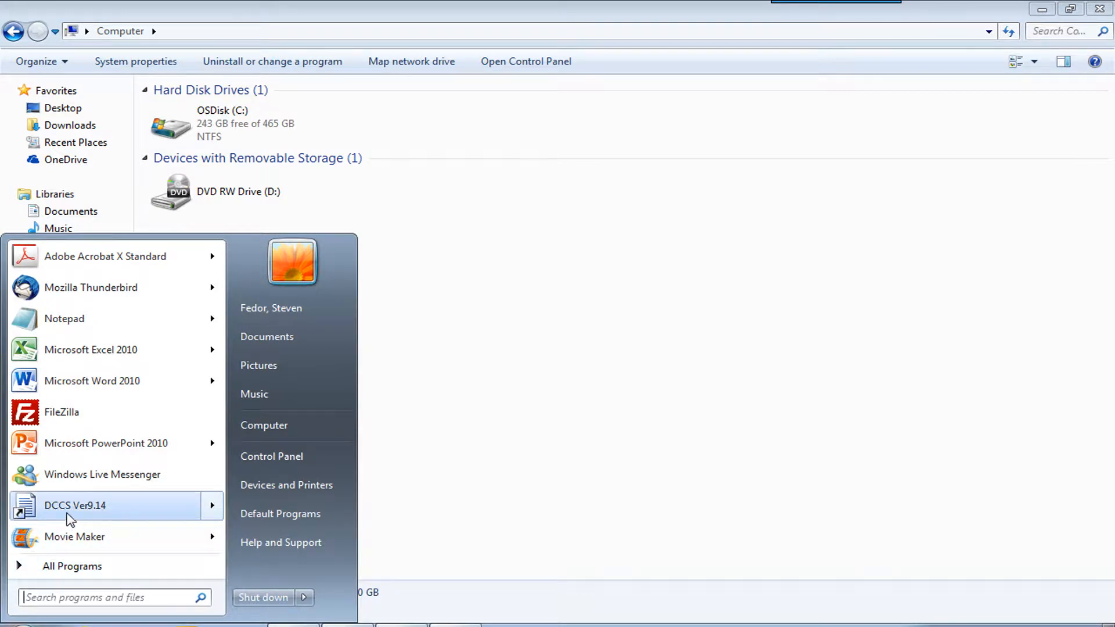
{"action": "left_click", "coordinate": [74, 506]}
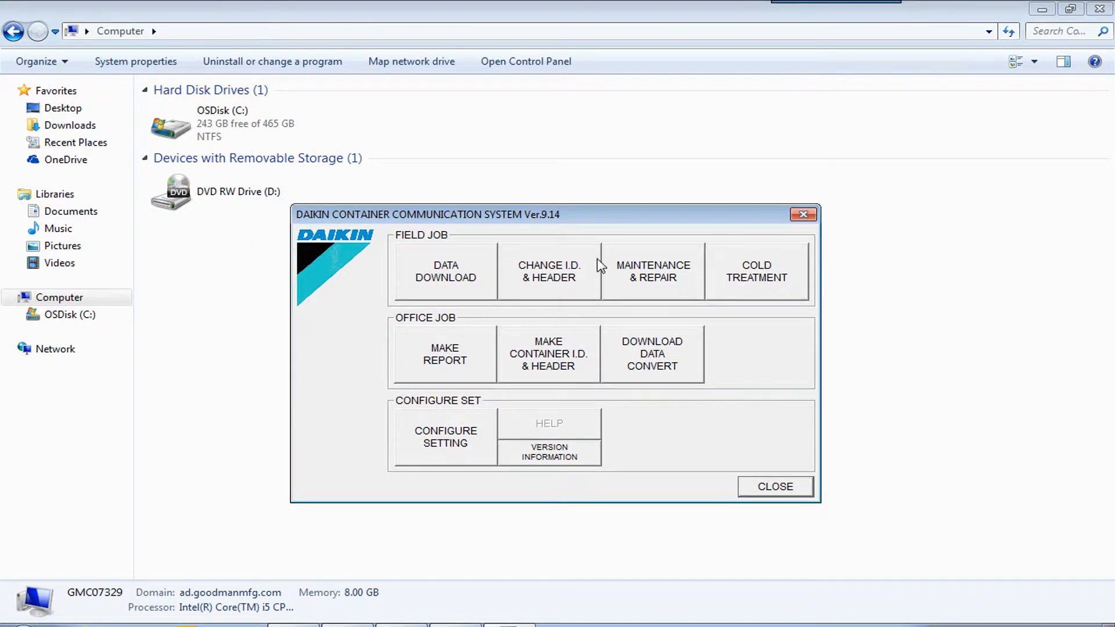
{"action": "mouse_move", "coordinate": [646, 291]}
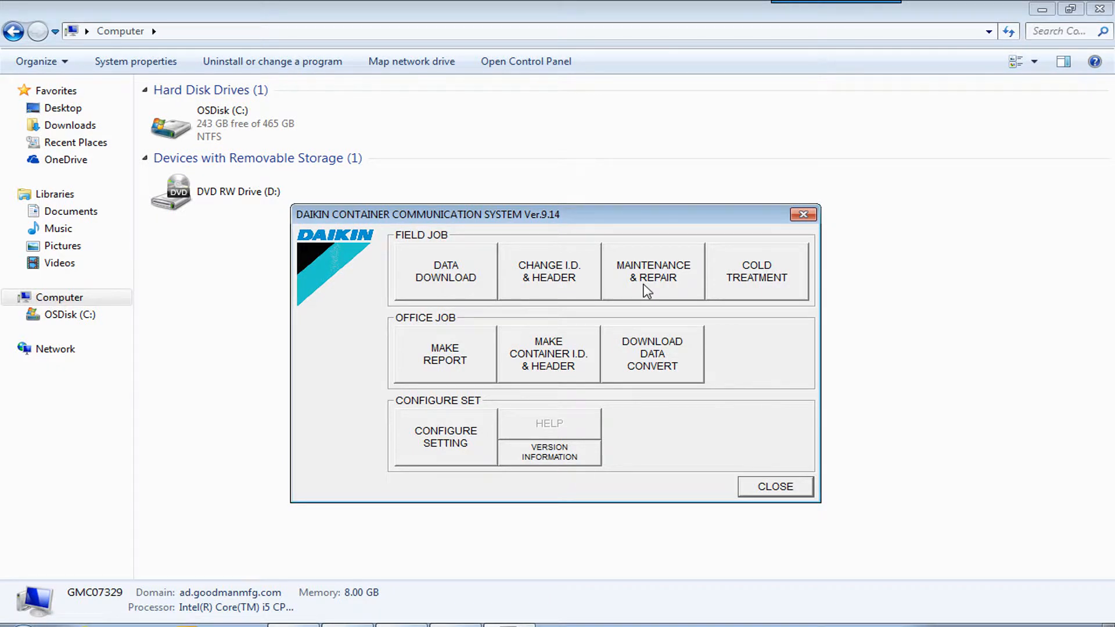
{"action": "mouse_move", "coordinate": [316, 528]}
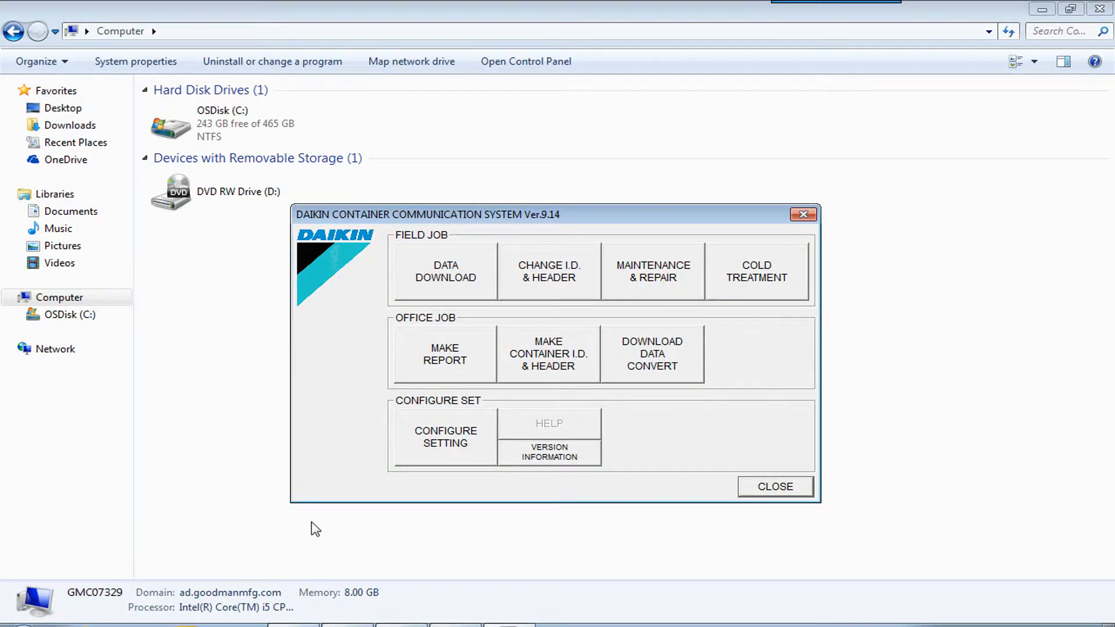
Step: In Configure Setting, choose COM 4 as the port with C:\DEFAULT-DOWNLOAD as download drive and confirm
{"action": "left_click", "coordinate": [445, 436]}
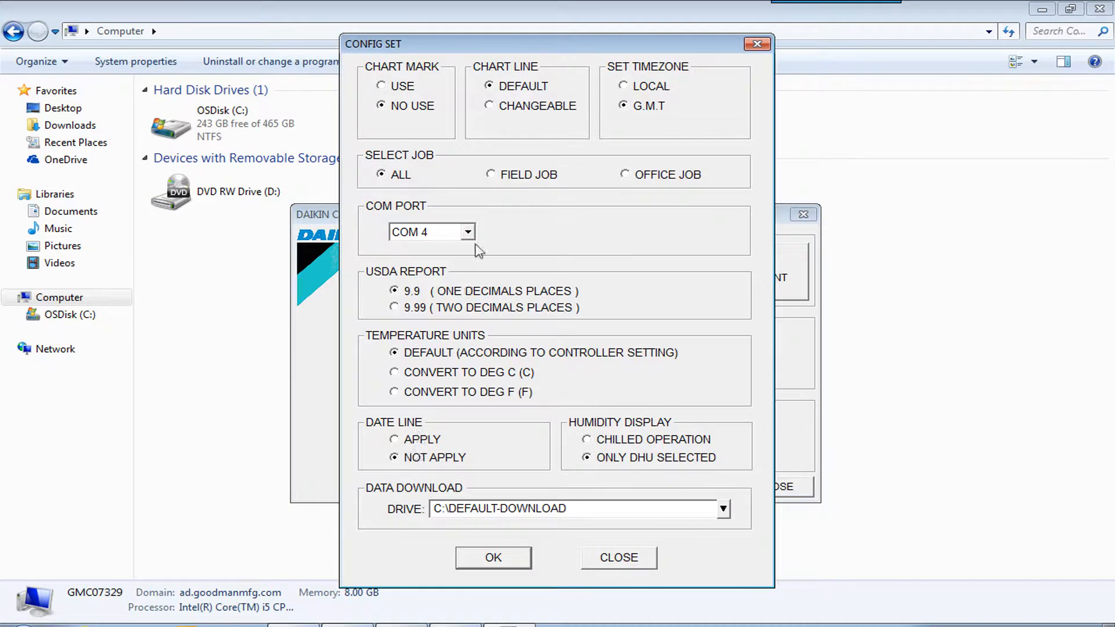
{"action": "left_click", "coordinate": [467, 233]}
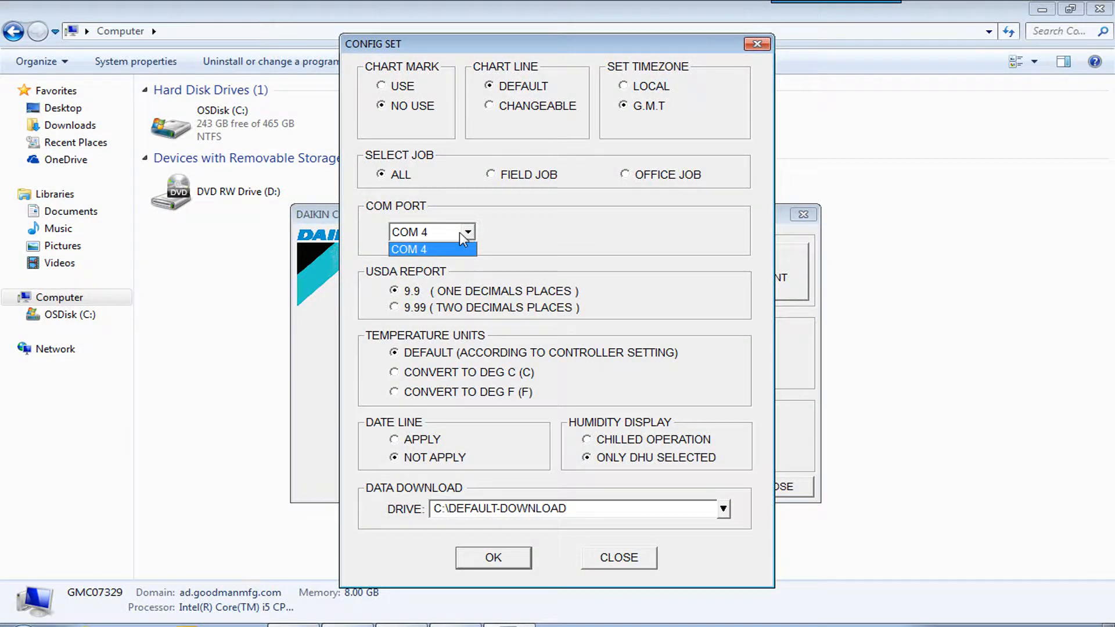
{"action": "mouse_move", "coordinate": [471, 242]}
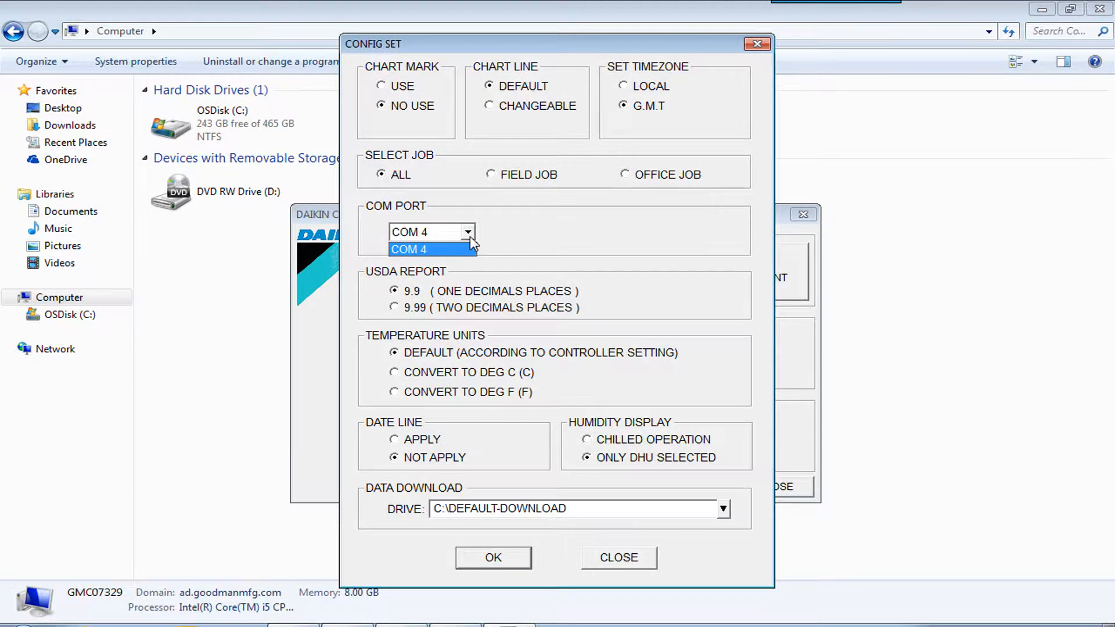
{"action": "left_click", "coordinate": [408, 249]}
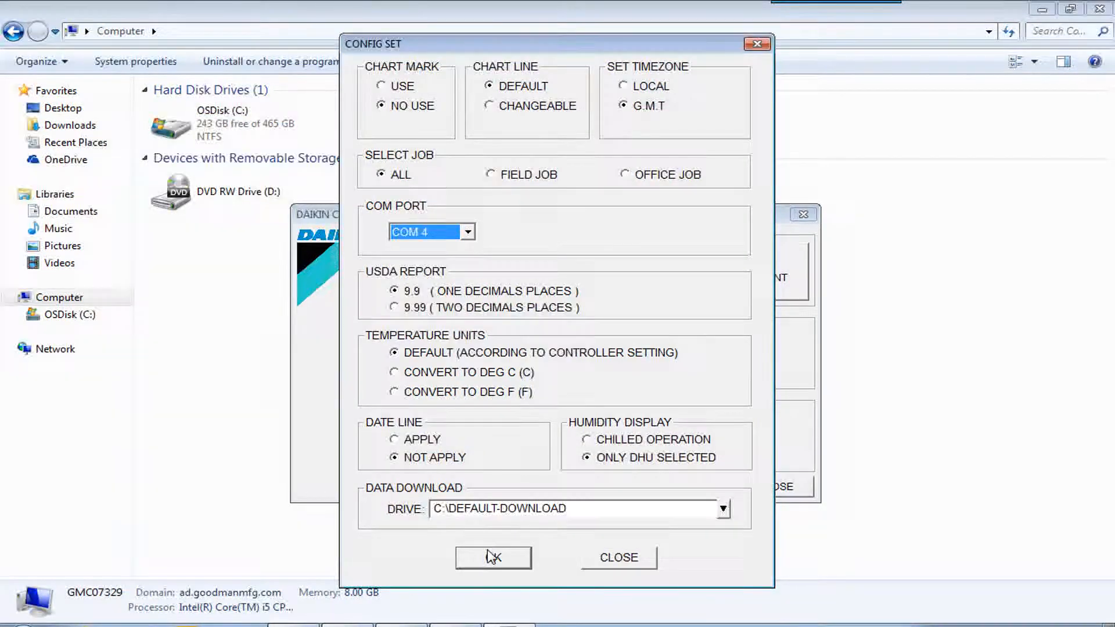
{"action": "left_click", "coordinate": [493, 558]}
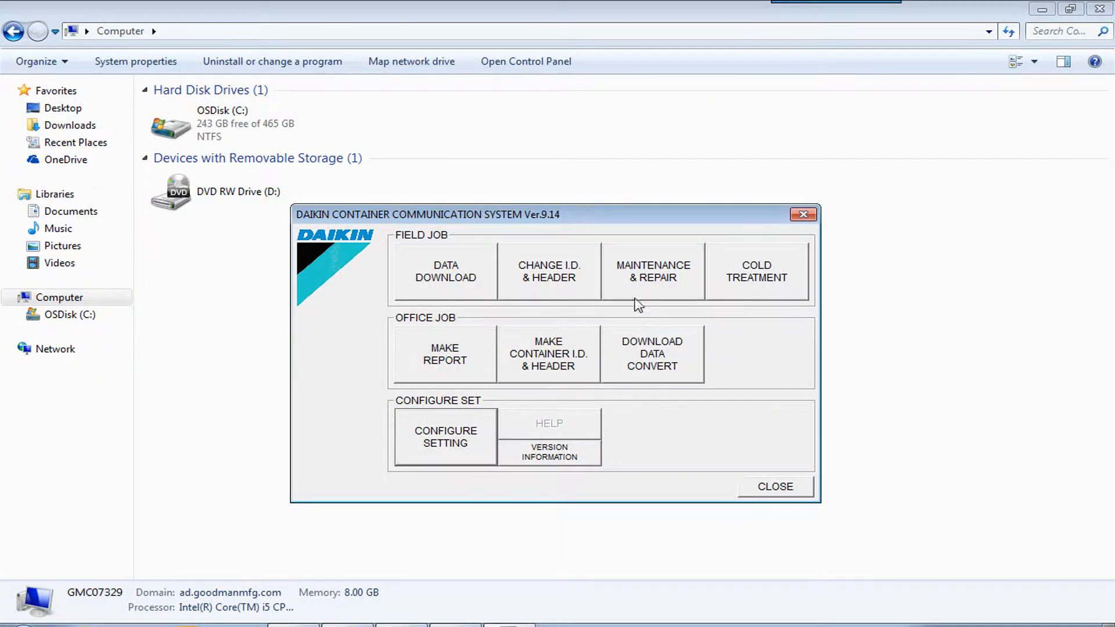
{"action": "mouse_move", "coordinate": [646, 294]}
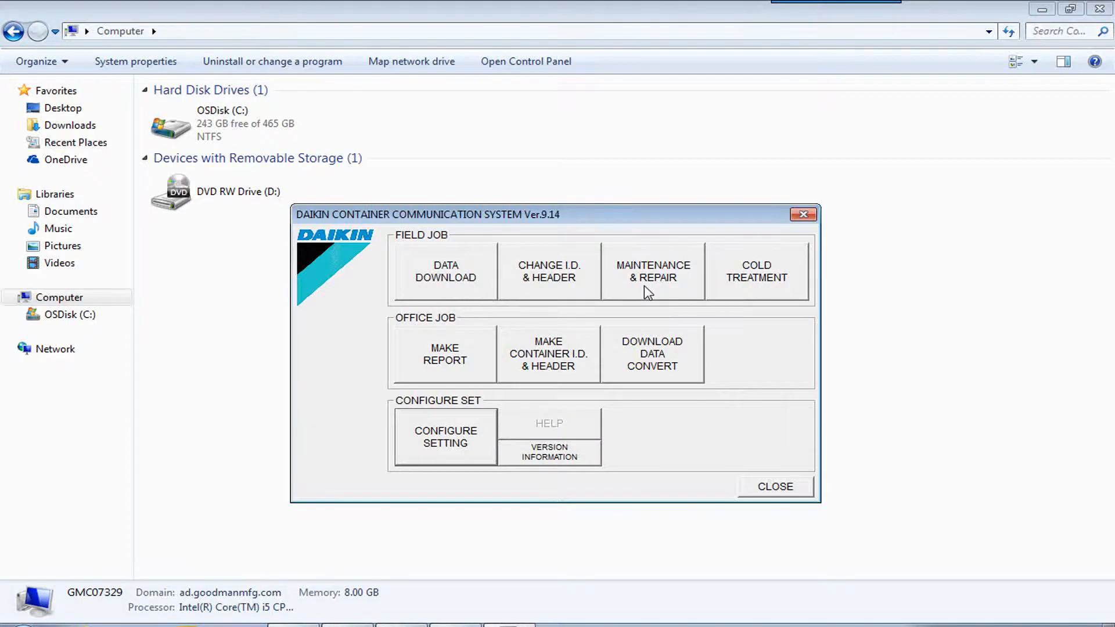
Step: Enter Maintenance & Repair for SZLU9635350 and select Display Current Operating Data
{"action": "left_click", "coordinate": [653, 271]}
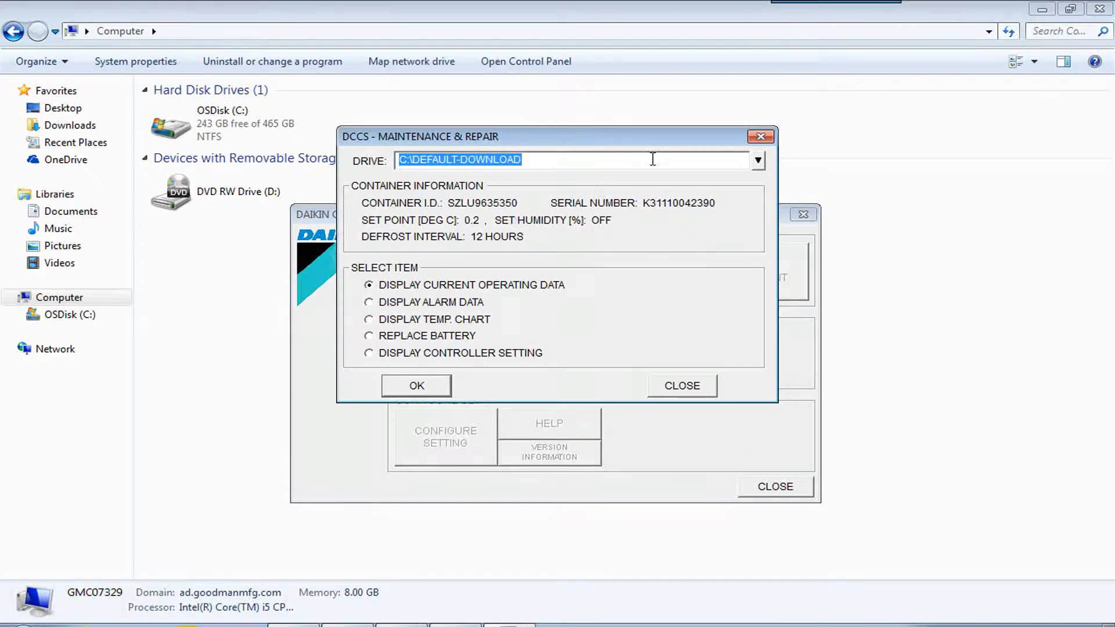
{"action": "mouse_move", "coordinate": [472, 204]}
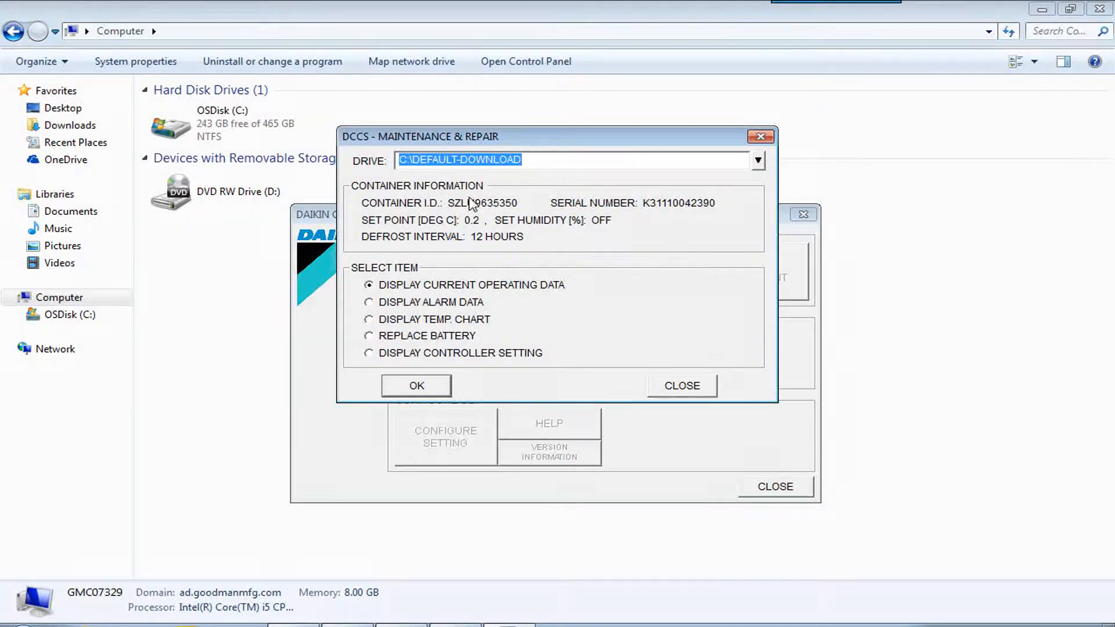
{"action": "mouse_move", "coordinate": [447, 276]}
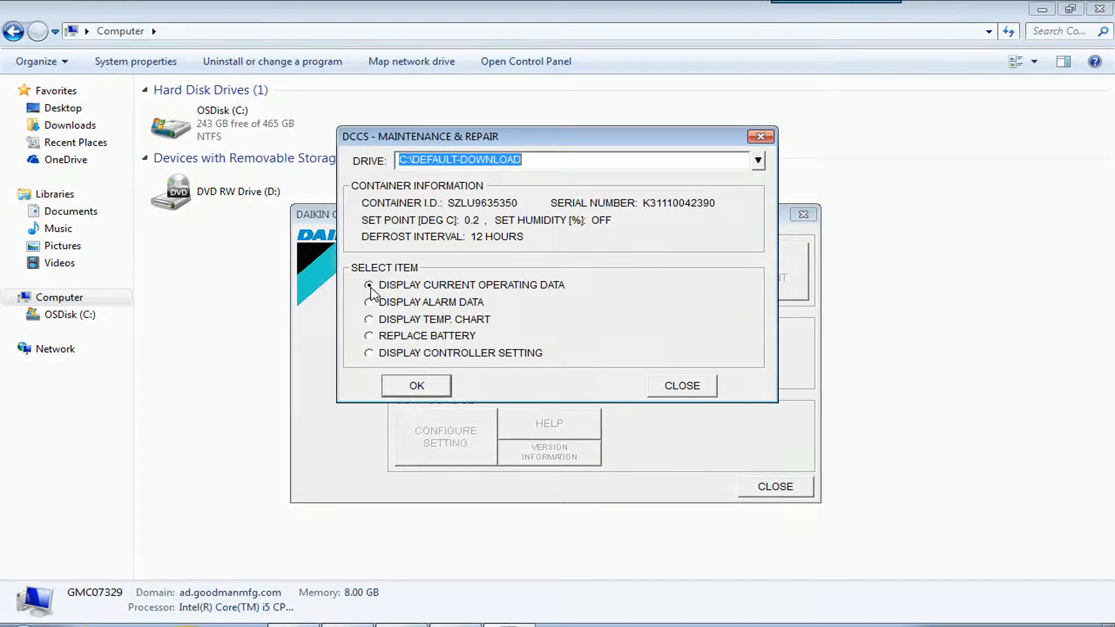
{"action": "left_click", "coordinate": [370, 285]}
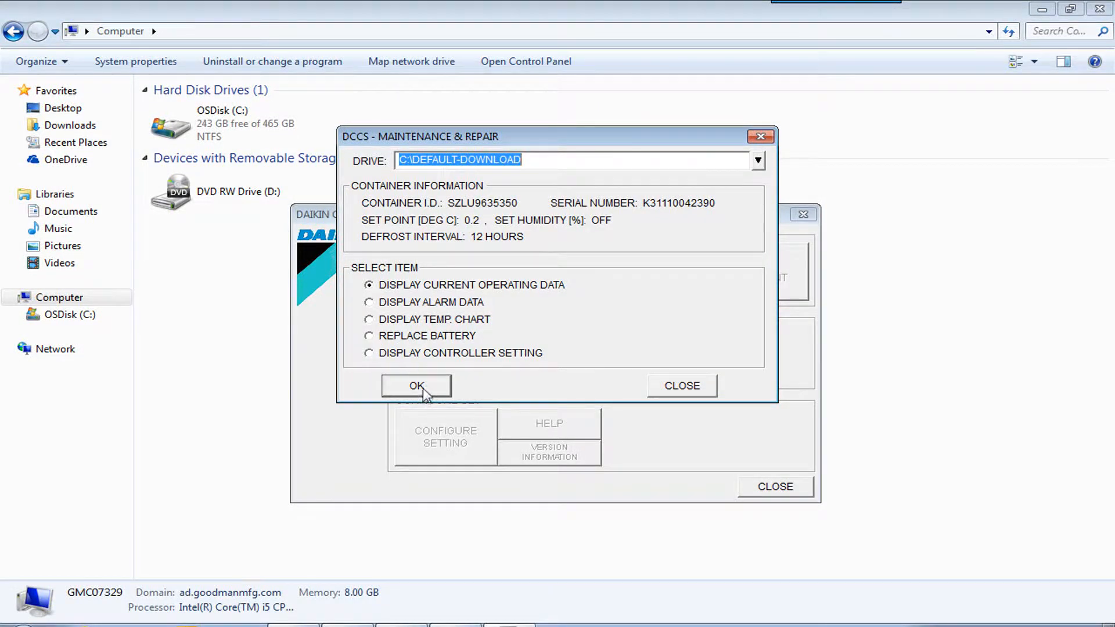
Step: Show the live operating data, toggling units to Fahrenheit and PSI, then pressures back to kPa
{"action": "left_click", "coordinate": [416, 385]}
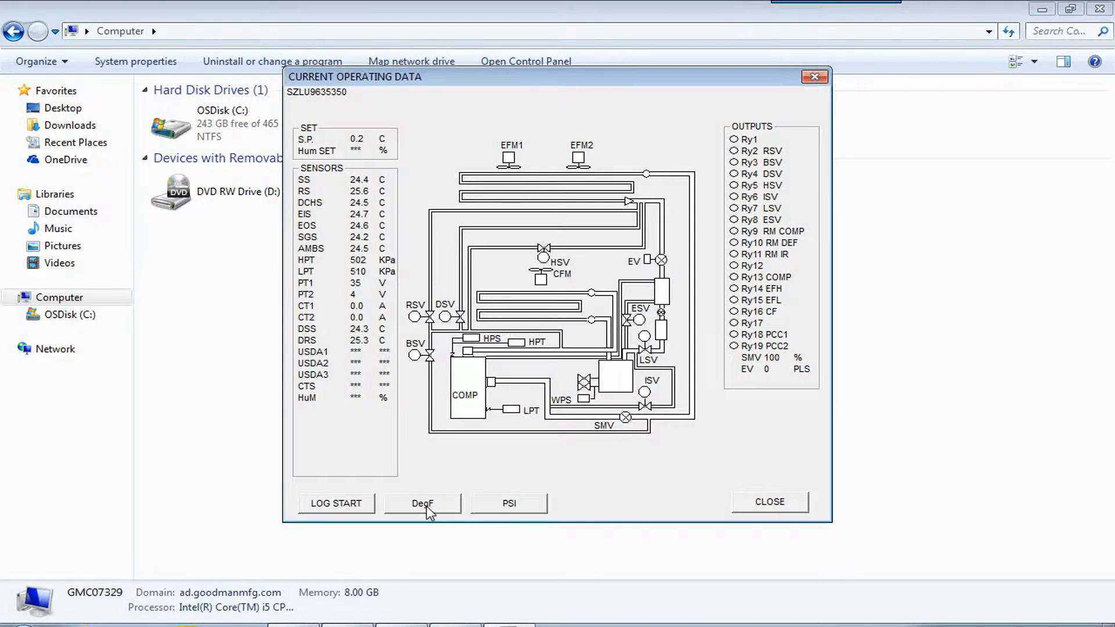
{"action": "left_click", "coordinate": [420, 503]}
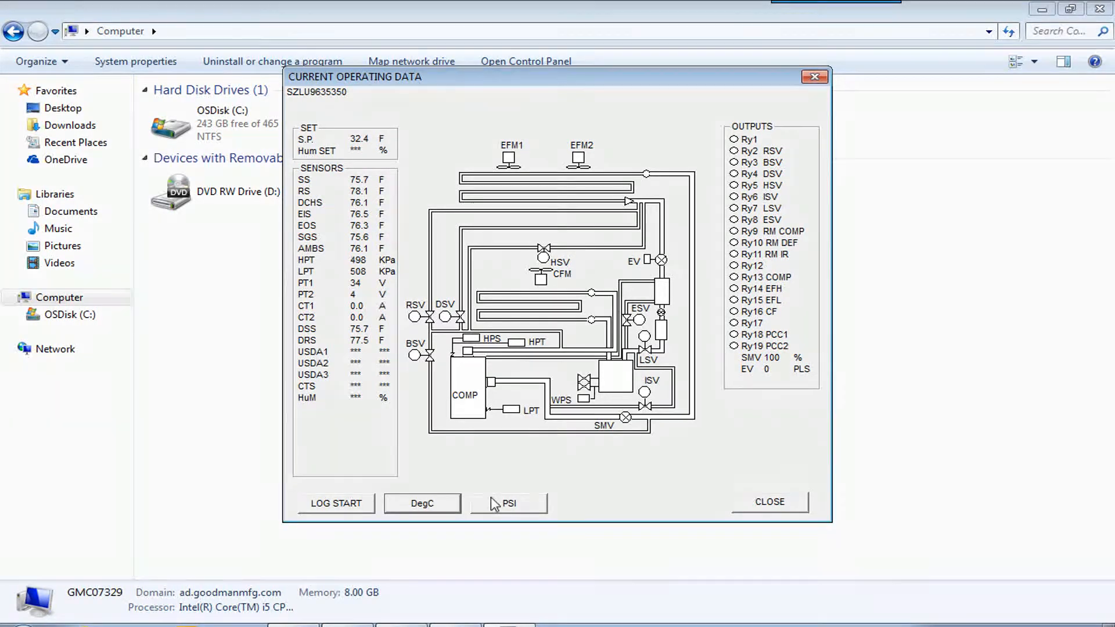
{"action": "left_click", "coordinate": [508, 503]}
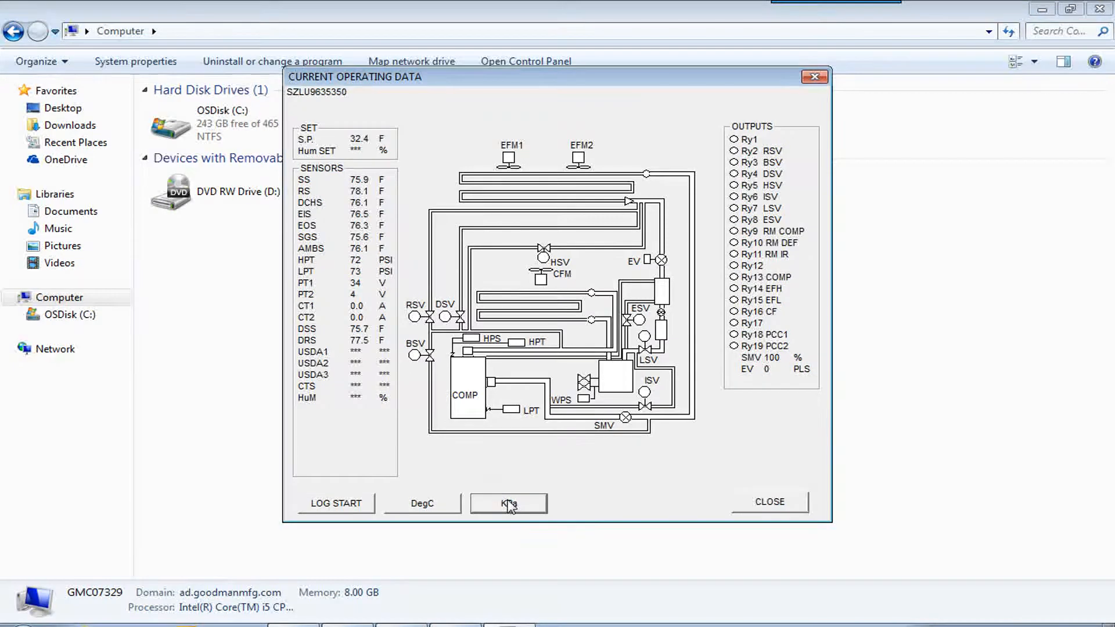
{"action": "left_click", "coordinate": [508, 503]}
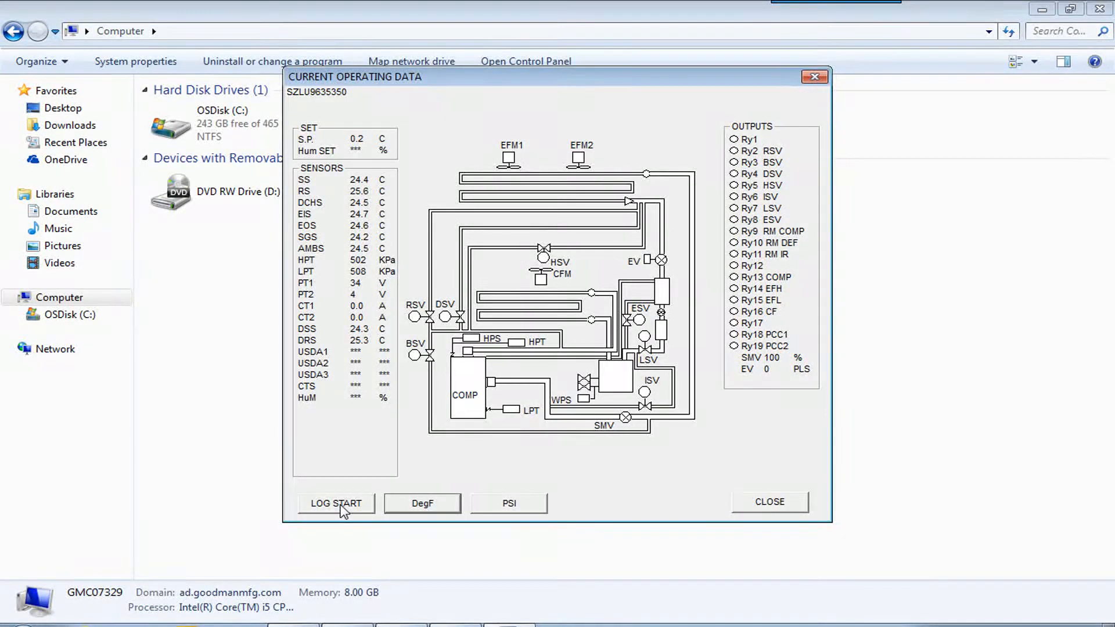
Step: Start logging the operating data with the 5 seconds (no drawing) interval
{"action": "left_click", "coordinate": [335, 503]}
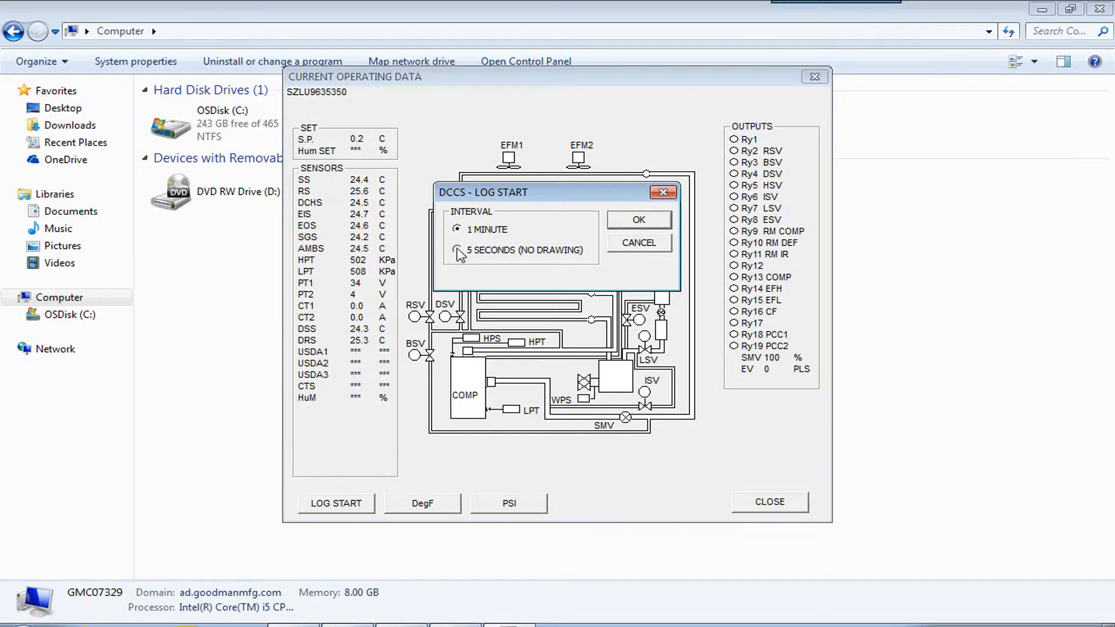
{"action": "left_click", "coordinate": [458, 252]}
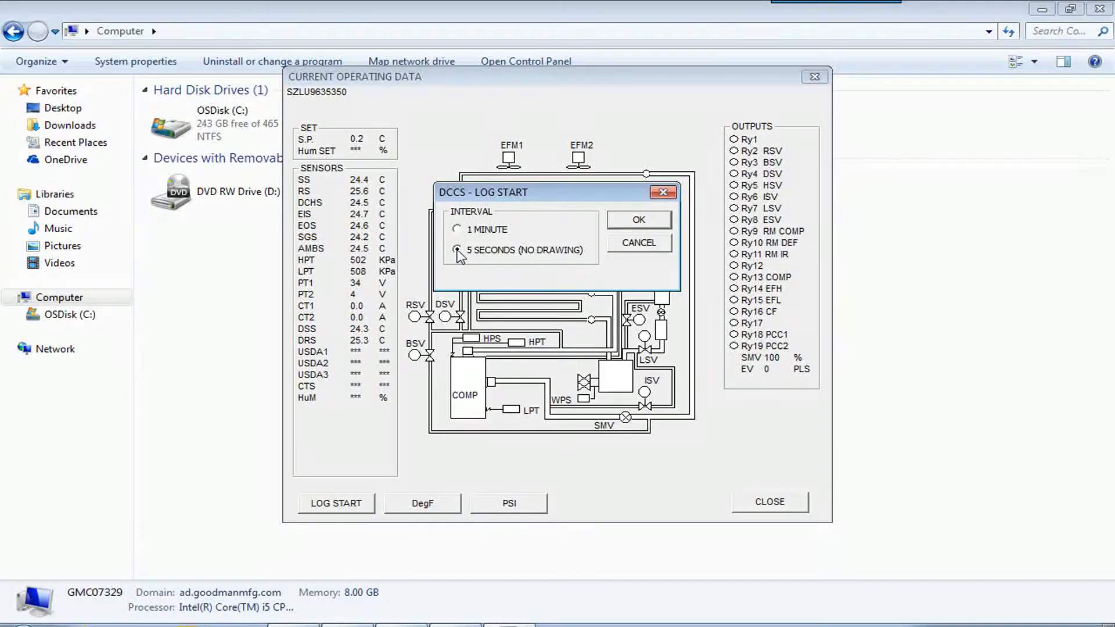
{"action": "left_click", "coordinate": [458, 250]}
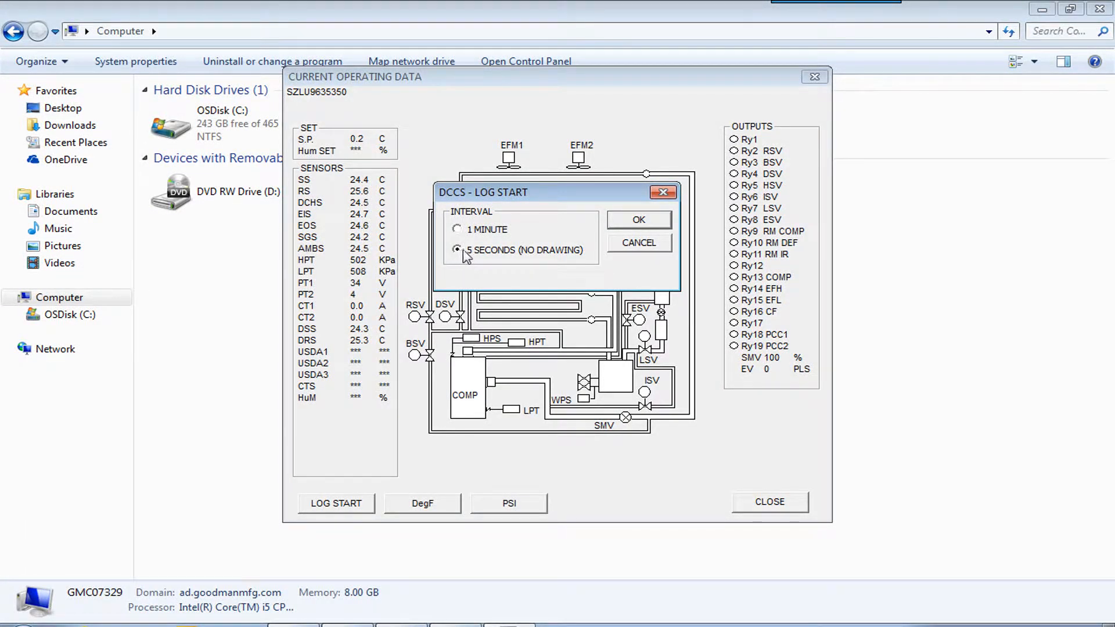
{"action": "left_click", "coordinate": [637, 220]}
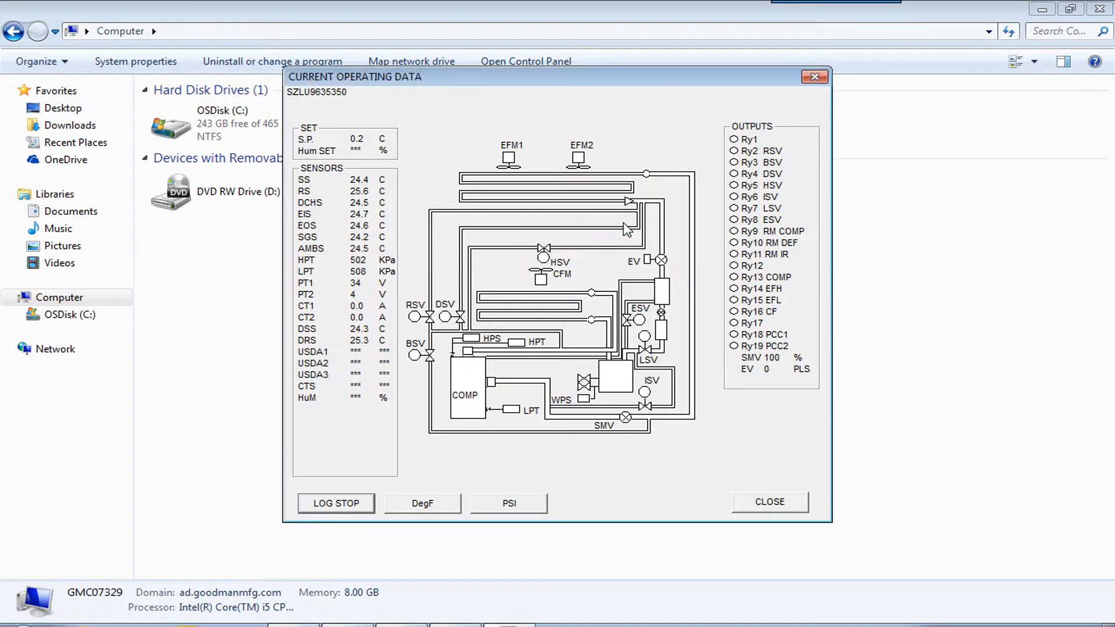
{"action": "mouse_move", "coordinate": [575, 286]}
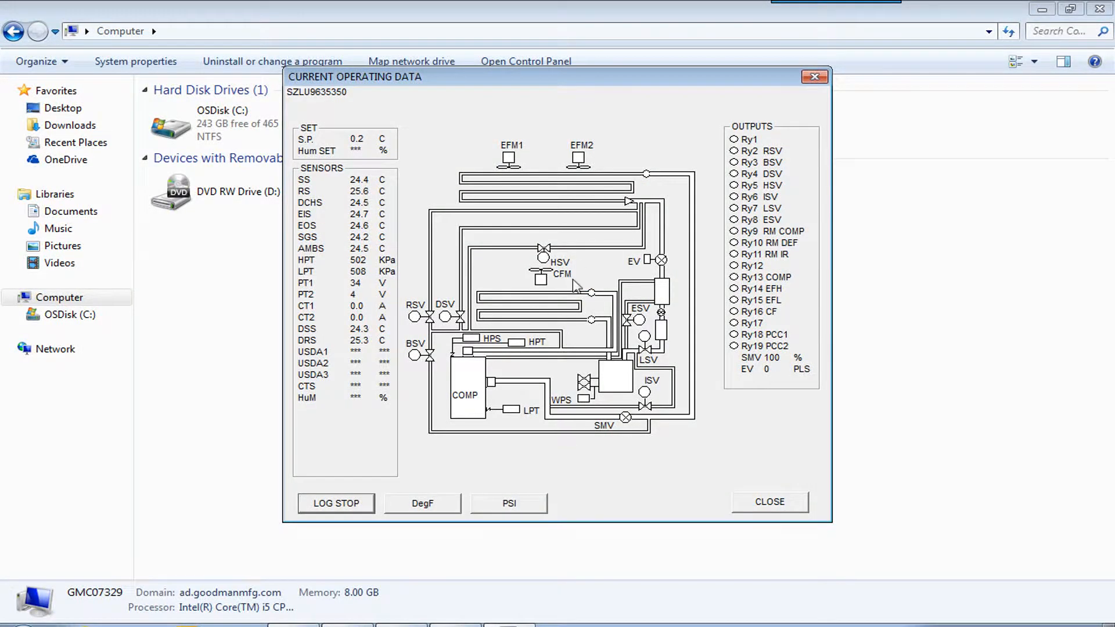
{"action": "mouse_move", "coordinate": [617, 381]}
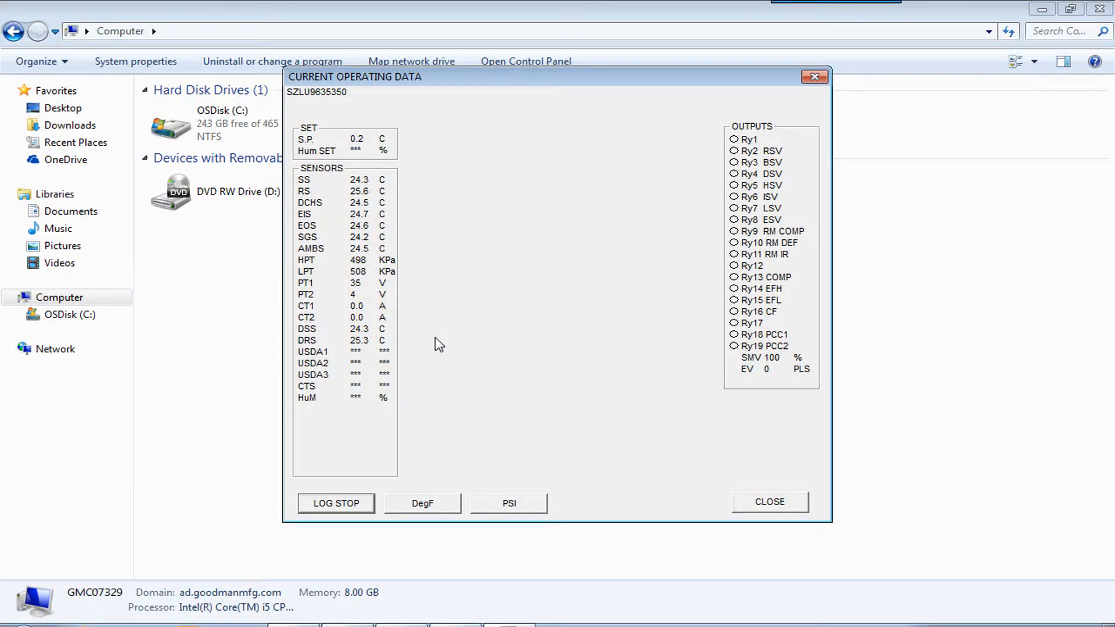
{"action": "mouse_move", "coordinate": [419, 294]}
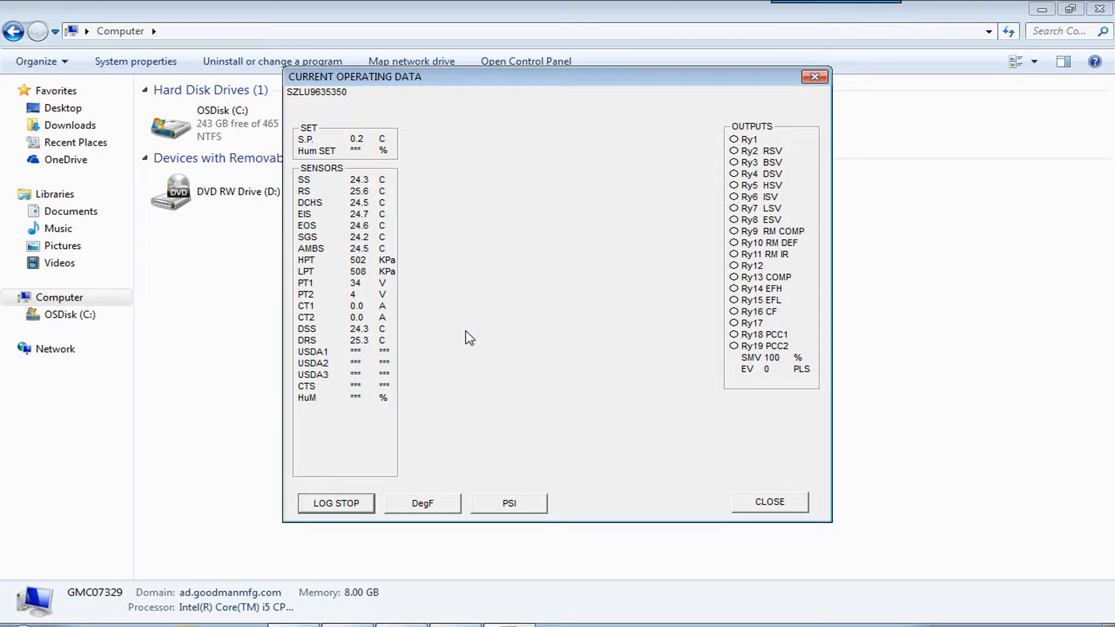
{"action": "mouse_move", "coordinate": [755, 259]}
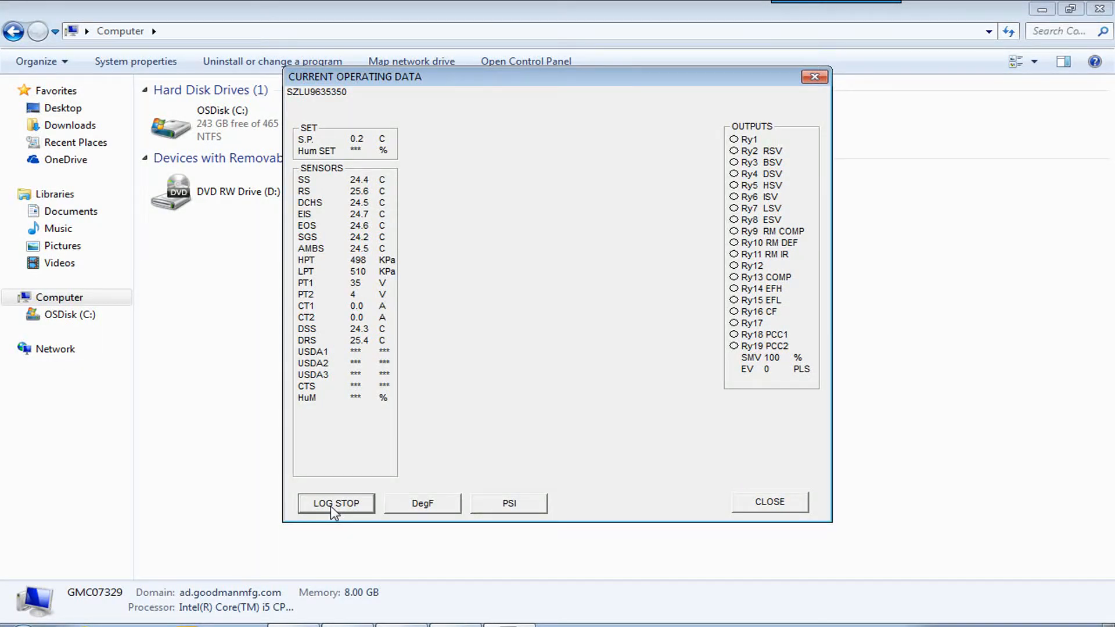
Step: Stop logging and check the new SZLU9635350_170817D.D9F file in C:\DEFAULT-DOWNLOAD in Explorer
{"action": "left_click", "coordinate": [336, 503]}
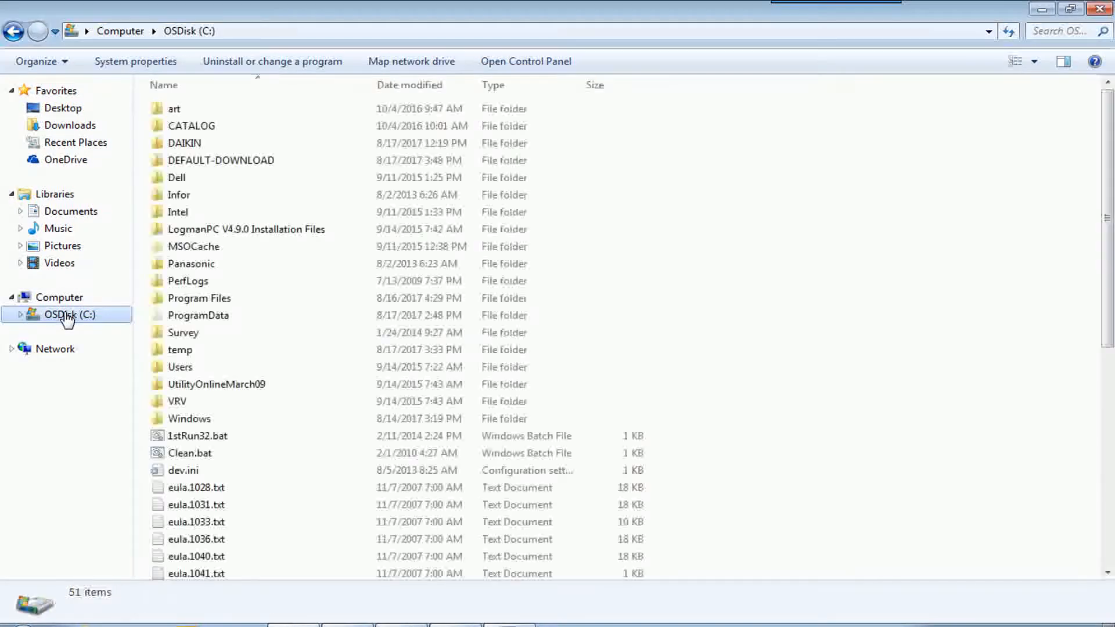
{"action": "left_click", "coordinate": [220, 160]}
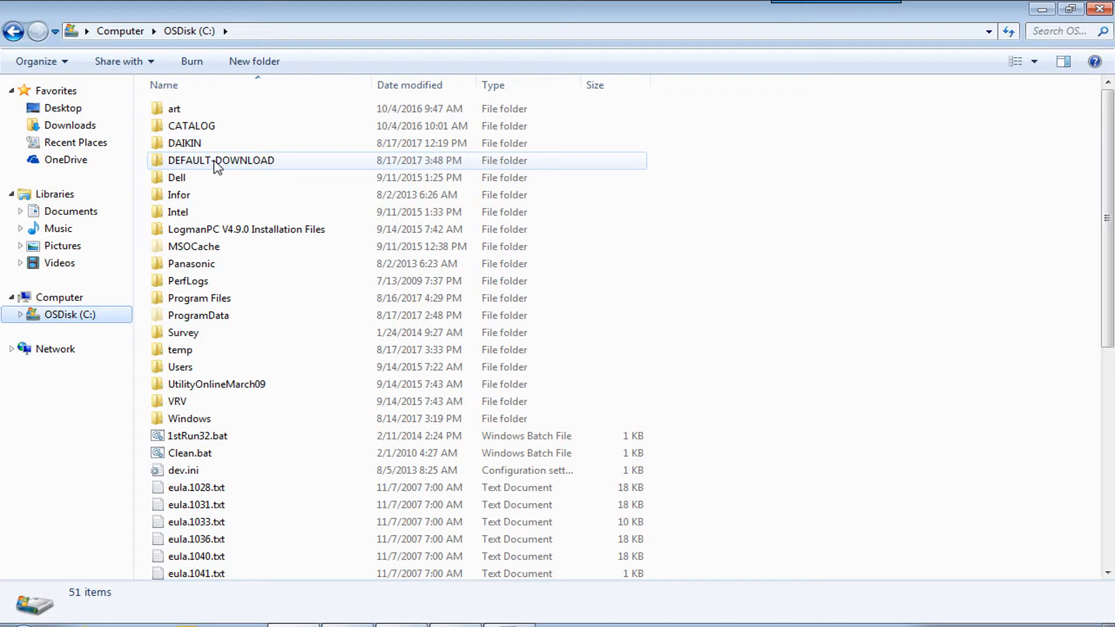
{"action": "double_click", "coordinate": [221, 160]}
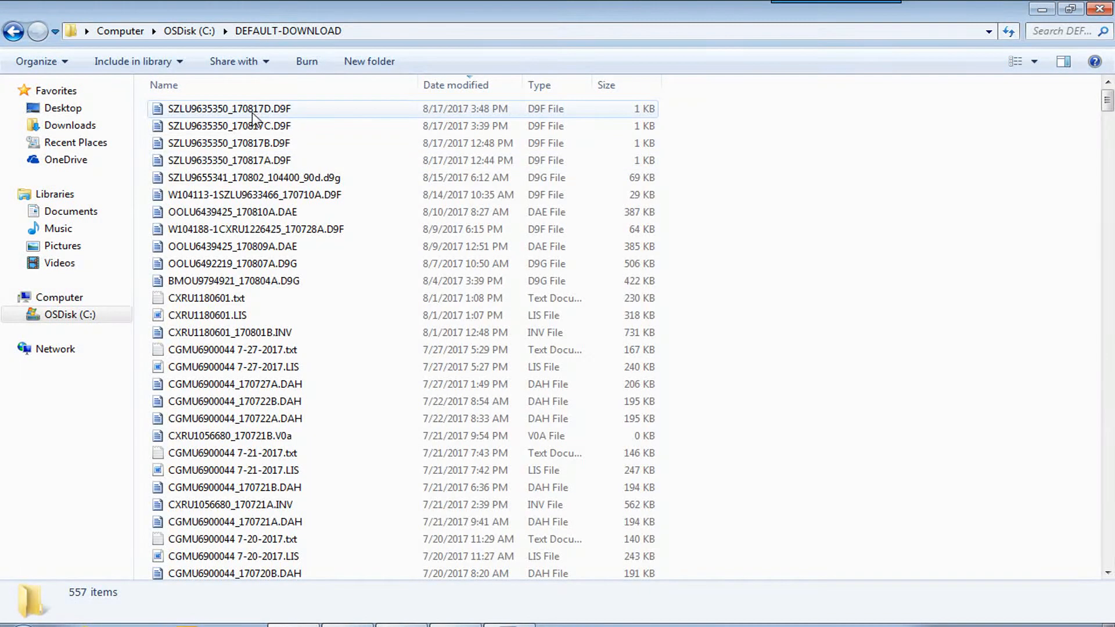
{"action": "left_click", "coordinate": [229, 108]}
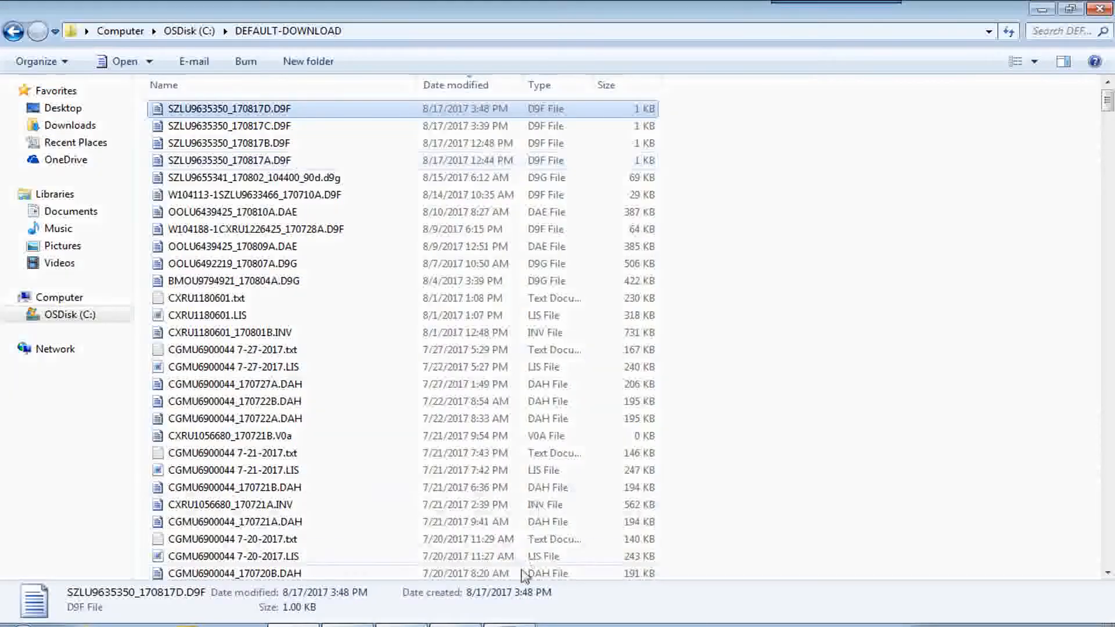
Step: Close the operating data and Maintenance & Repair windows, then begin Make Report for SZLU9635350
{"action": "double_click", "coordinate": [232, 108]}
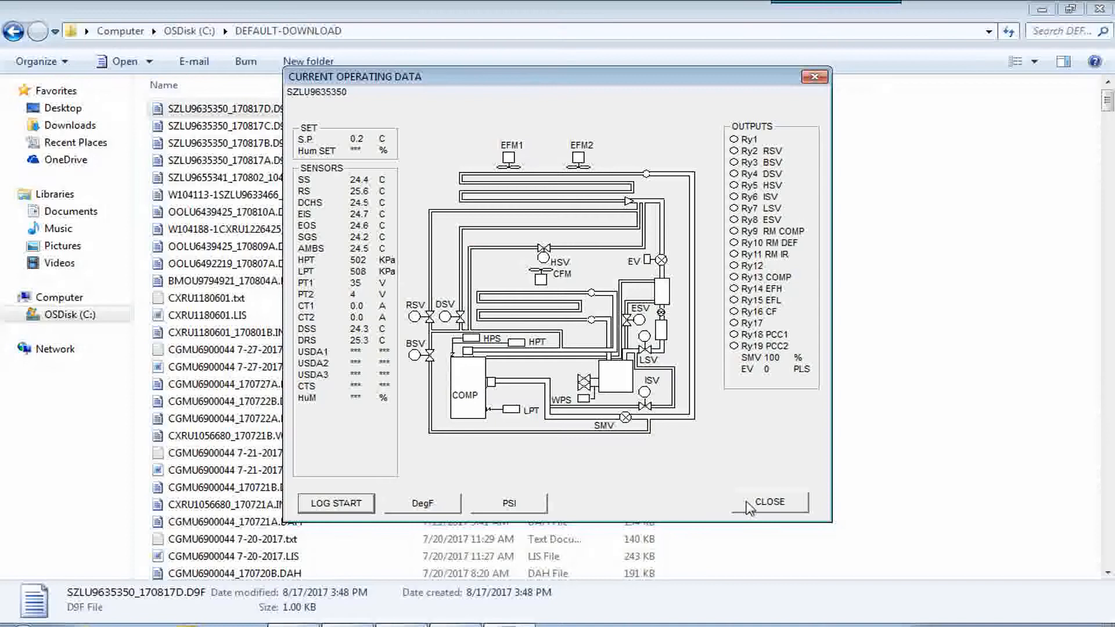
{"action": "left_click", "coordinate": [768, 502]}
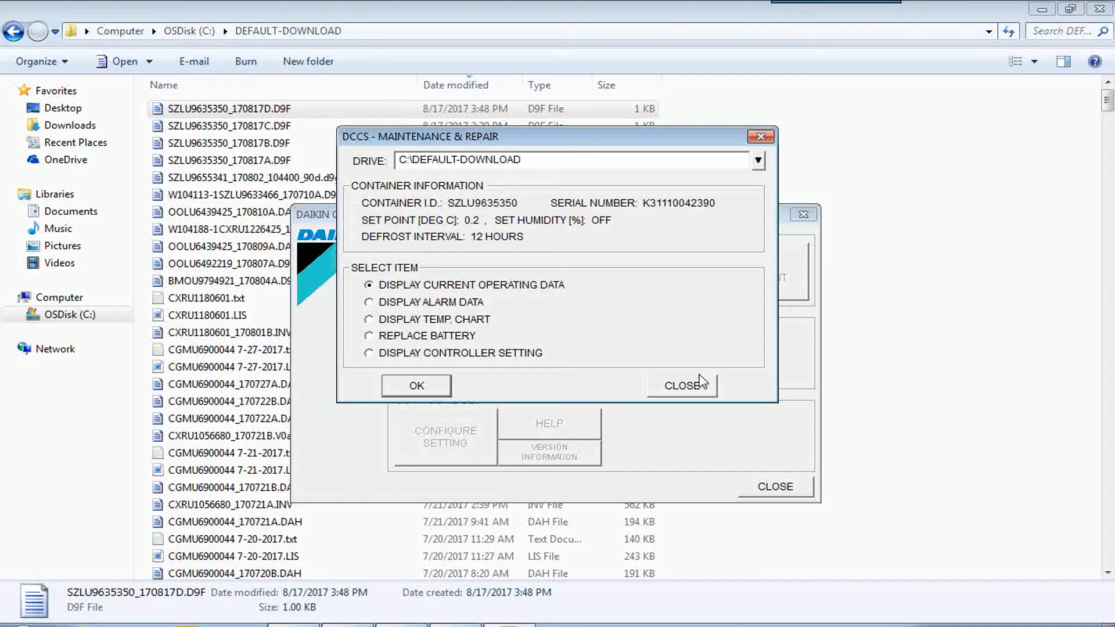
{"action": "left_click", "coordinate": [682, 384]}
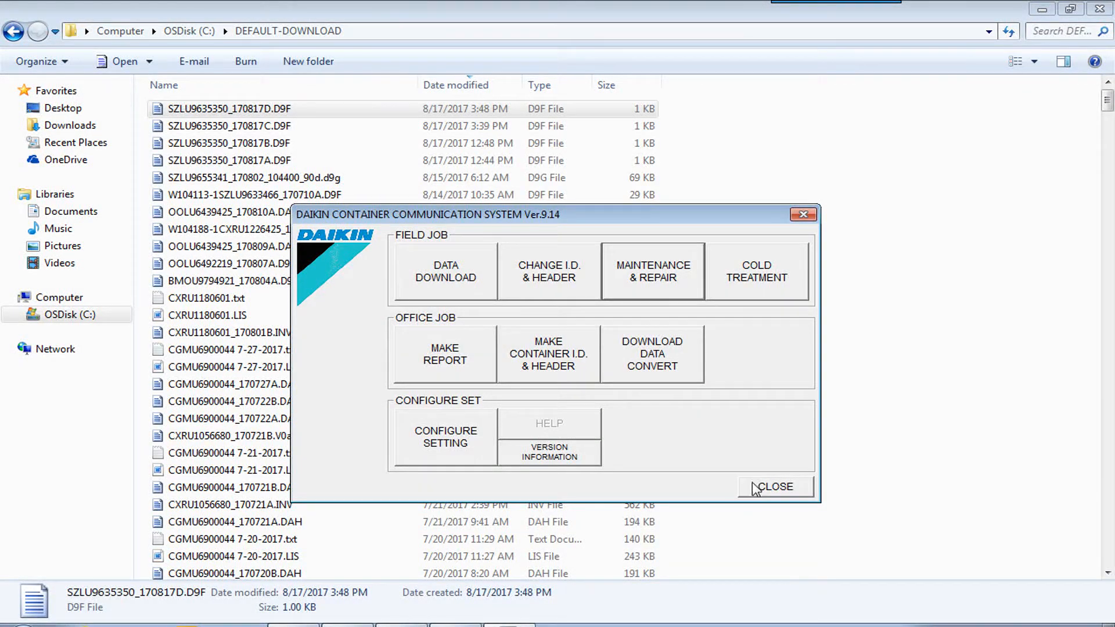
{"action": "left_click", "coordinate": [775, 487]}
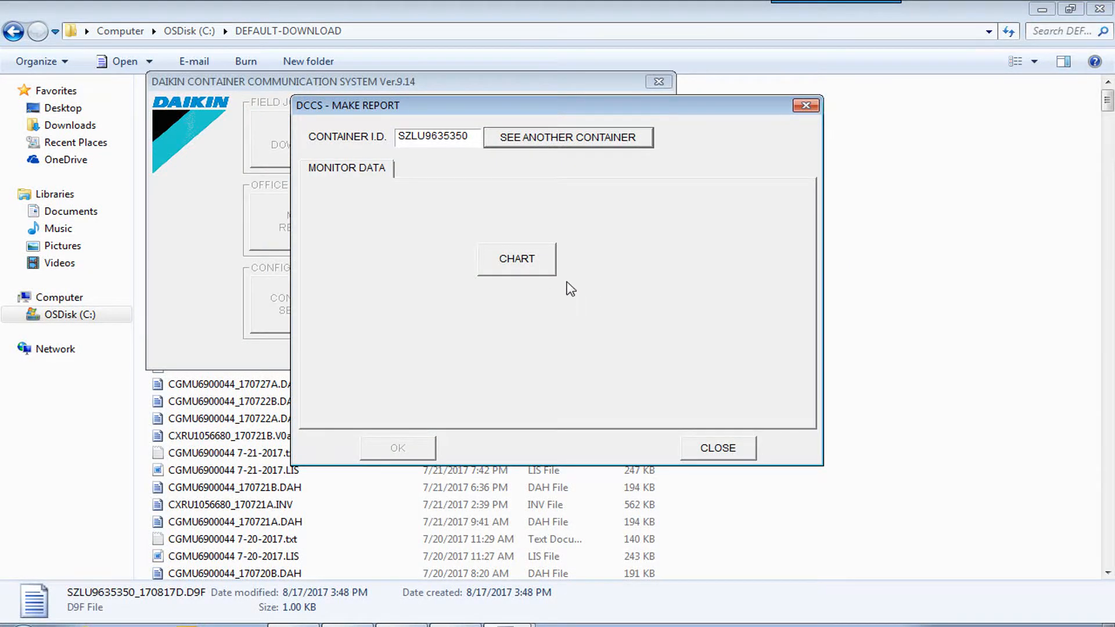
Step: Display the monitor chart, then the text Monitor Report of the four logged readings maximized
{"action": "left_click", "coordinate": [516, 258]}
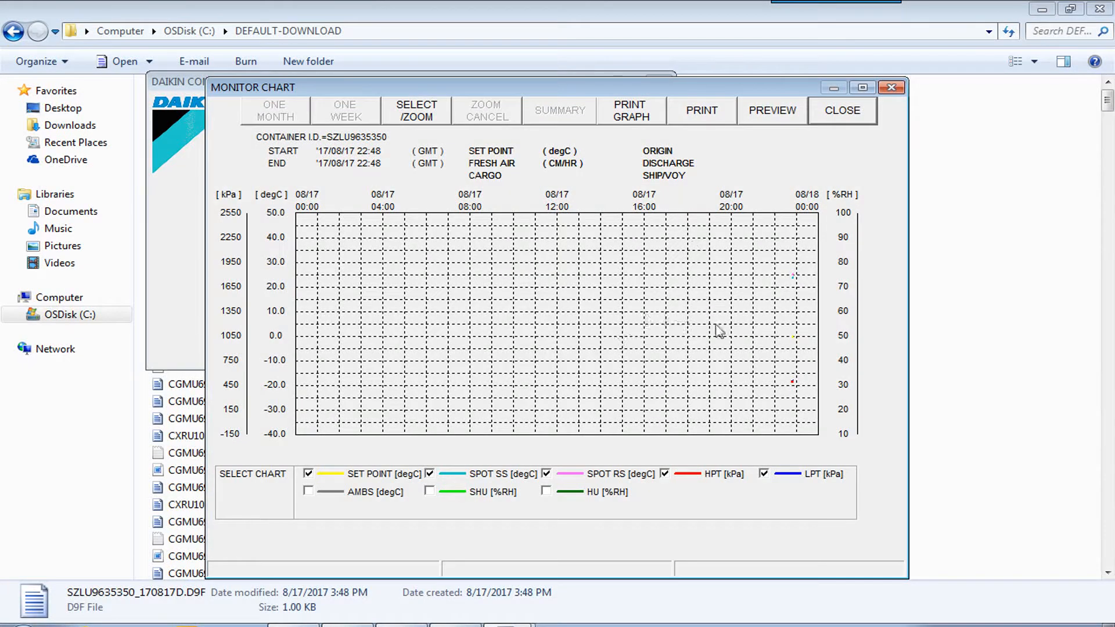
{"action": "left_click", "coordinate": [560, 110]}
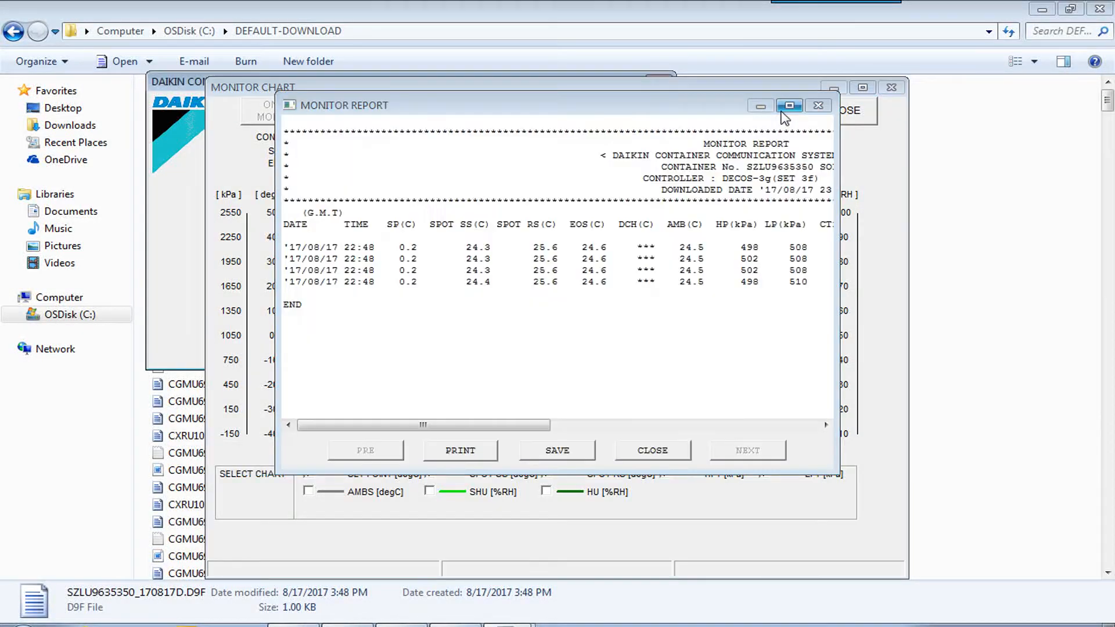
{"action": "left_click", "coordinate": [788, 105]}
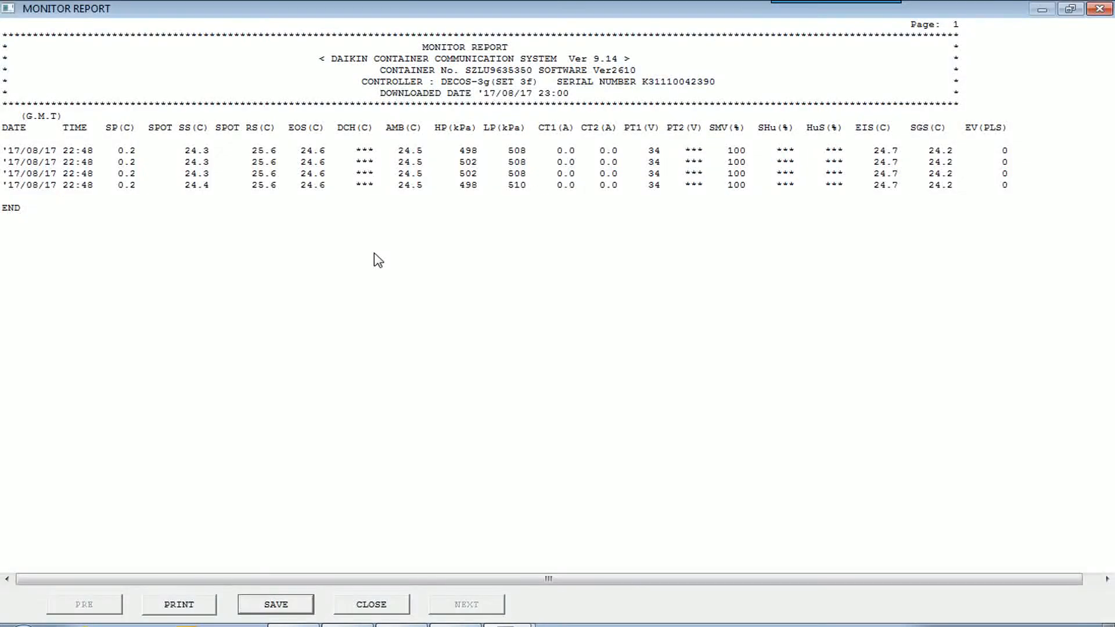